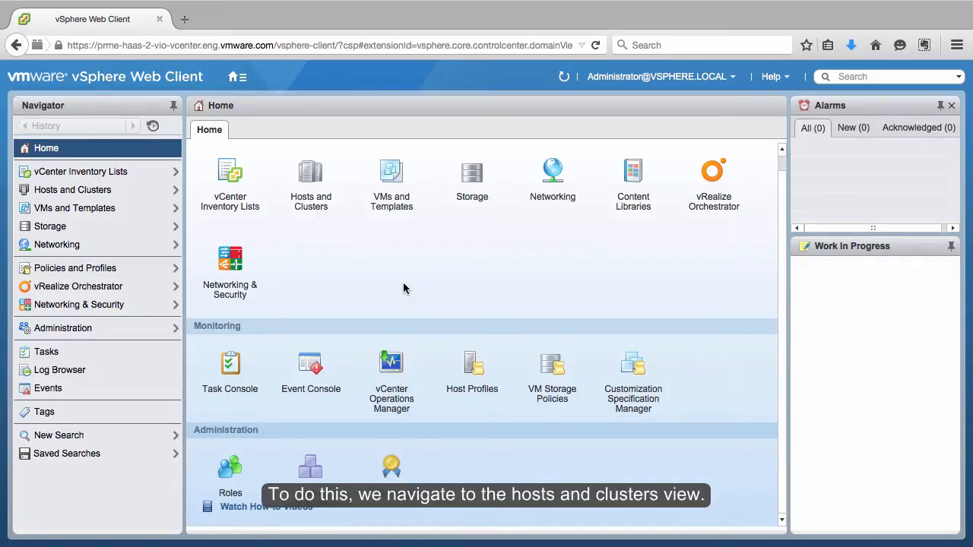
Select Management Cluster under VIO-DC-2 in Hosts and Clusters and show its actions
{"action": "left_click", "coordinate": [310, 183]}
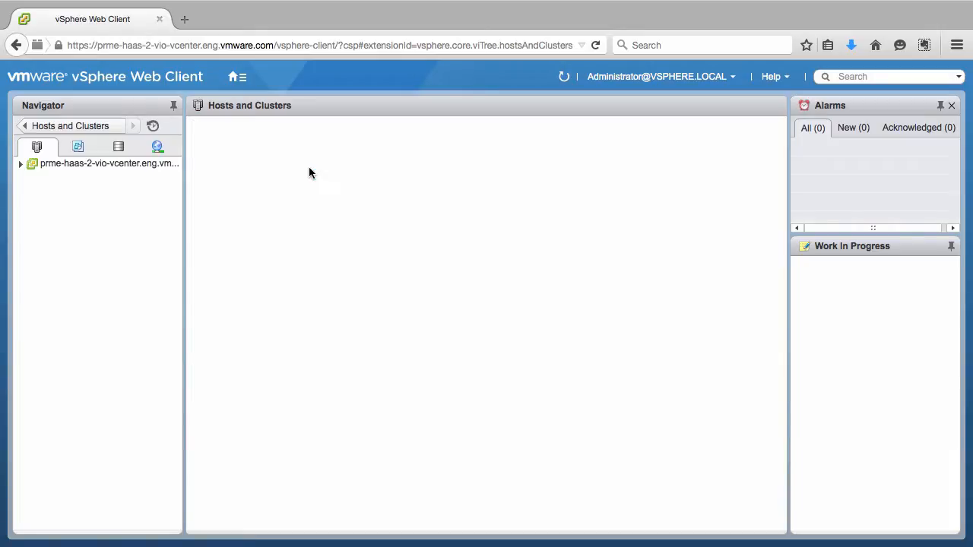
{"action": "mouse_move", "coordinate": [182, 179]}
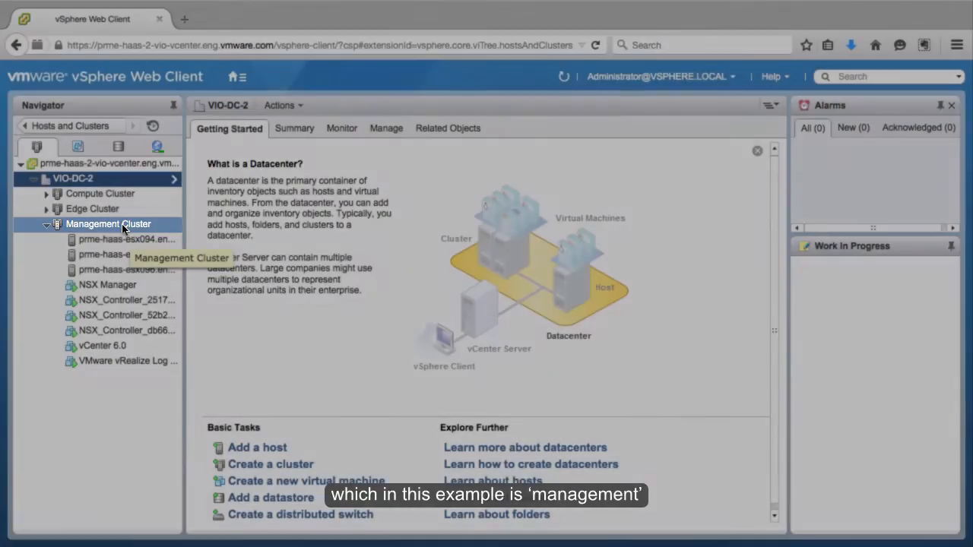
{"action": "left_click", "coordinate": [108, 224]}
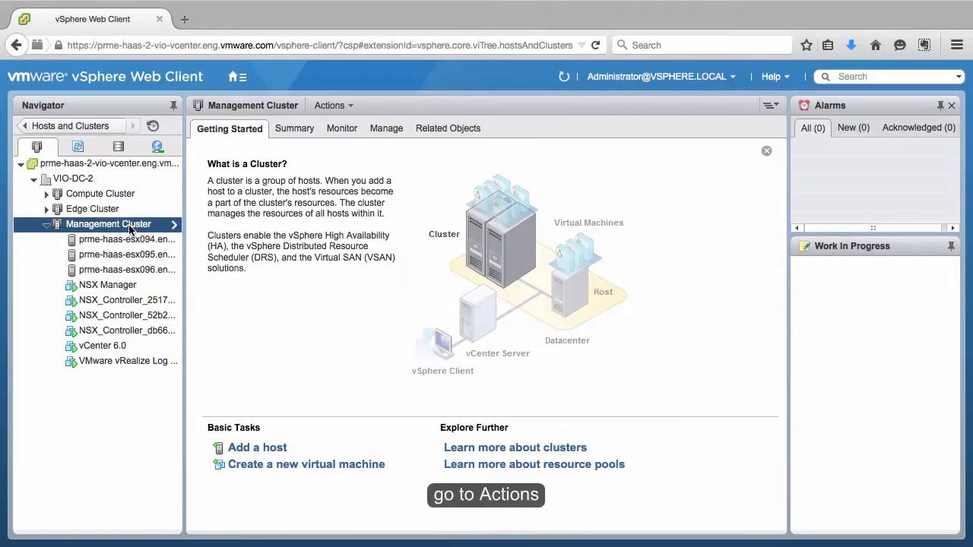
{"action": "left_click", "coordinate": [333, 105]}
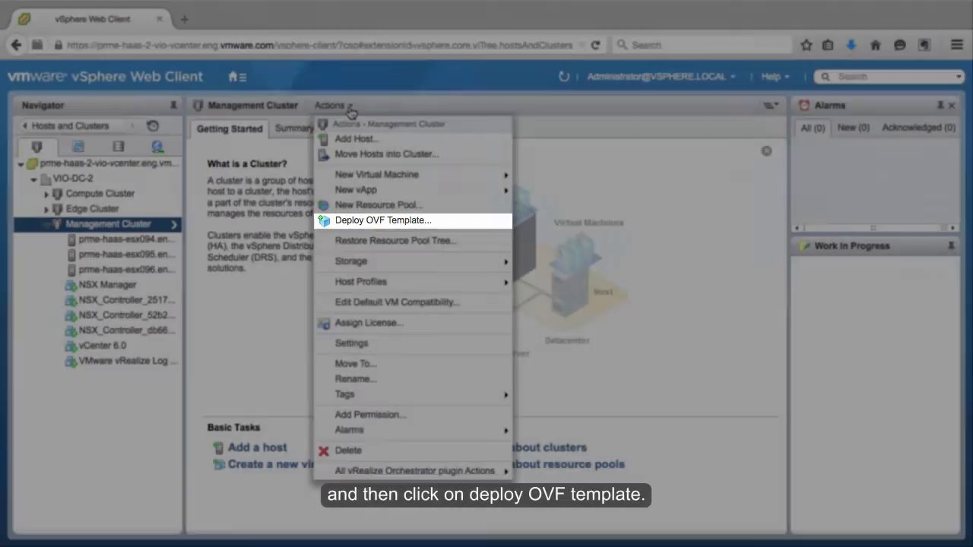
Begin Deploy OVF Template using the local VMware-OpenStack .ova from Downloads as source
{"action": "left_click", "coordinate": [382, 220]}
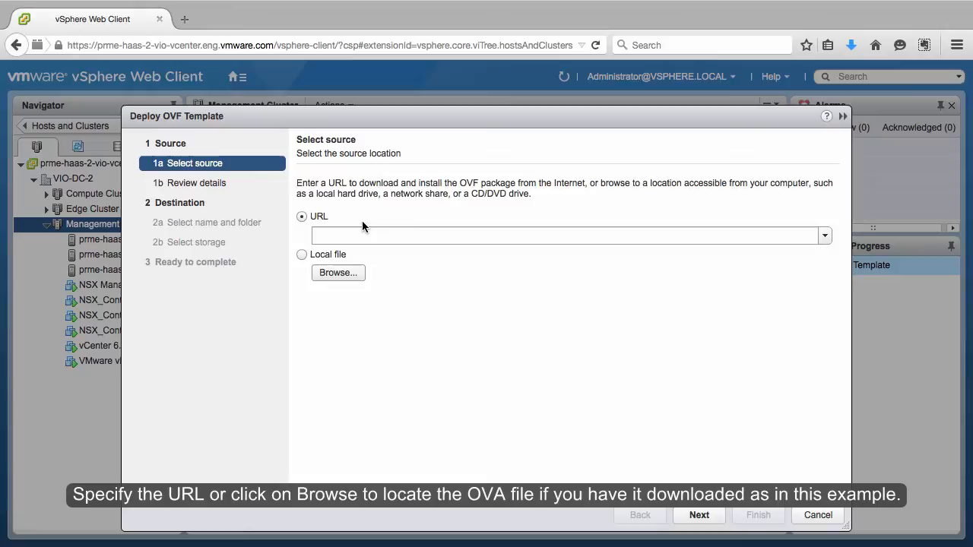
{"action": "left_click", "coordinate": [337, 272]}
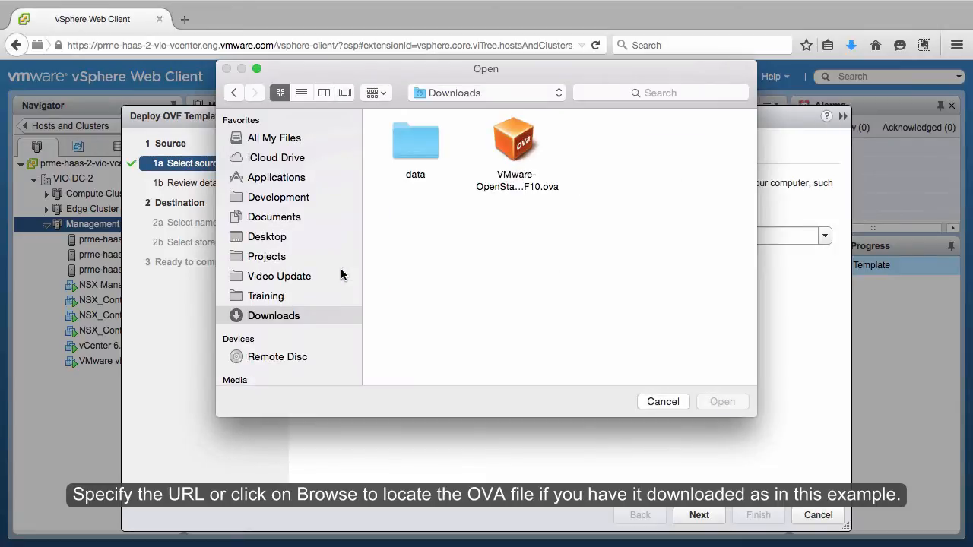
{"action": "left_click", "coordinate": [517, 141]}
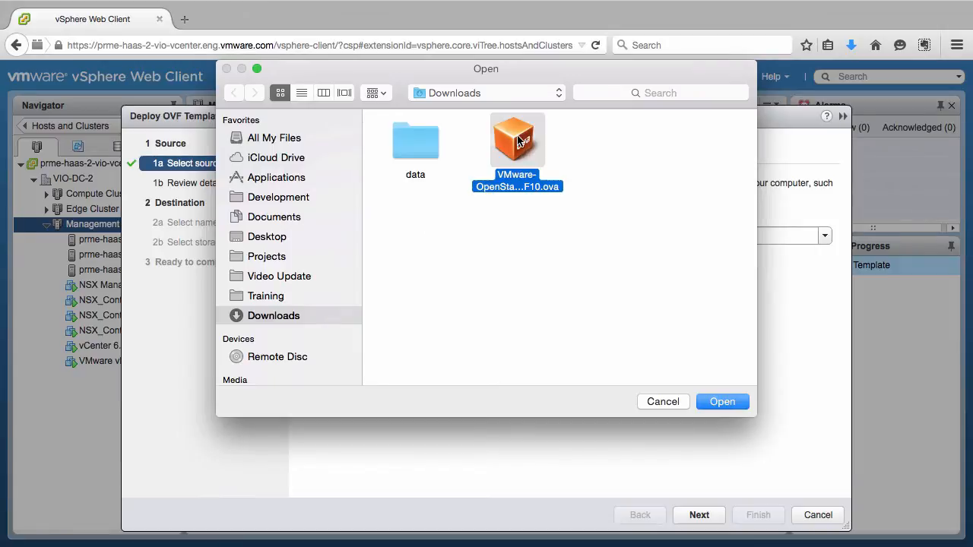
{"action": "left_click", "coordinate": [722, 402]}
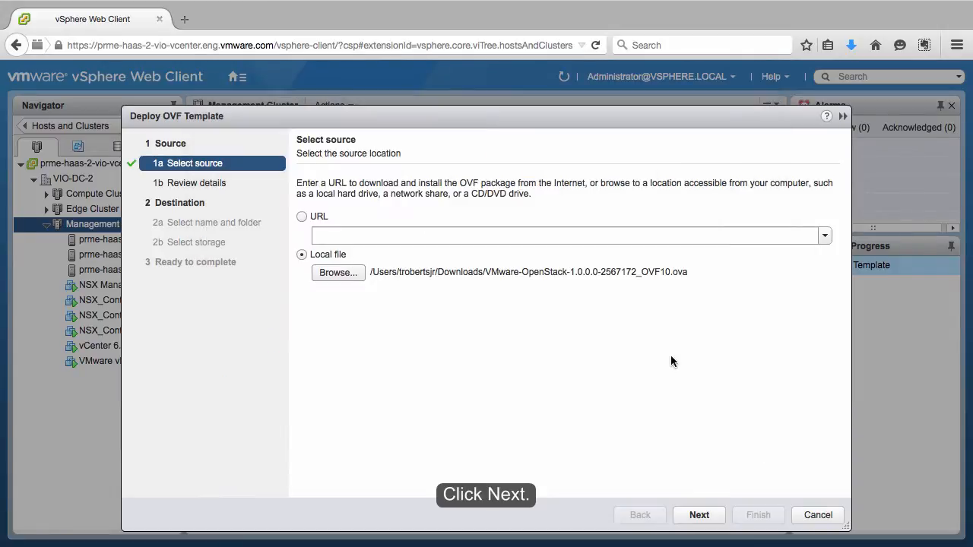
Accept review and license, place the appliance in the Discovered virtual machine folder on image-datastore-08
{"action": "left_click", "coordinate": [699, 515]}
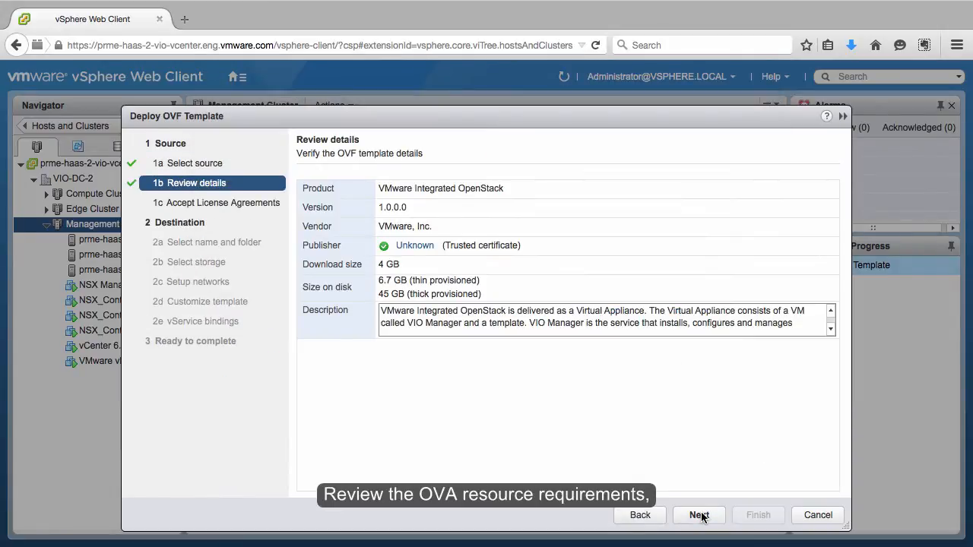
{"action": "left_click", "coordinate": [698, 515]}
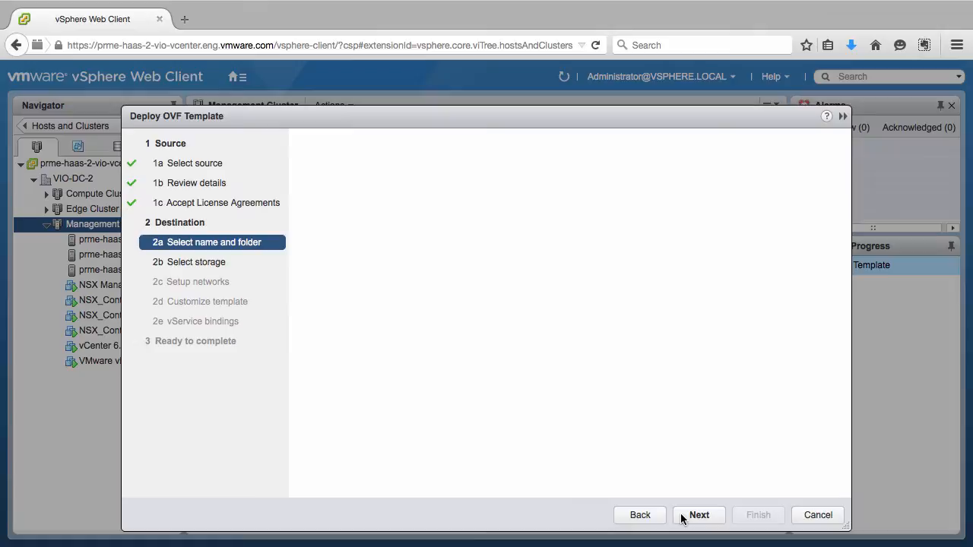
{"action": "left_click", "coordinate": [699, 515]}
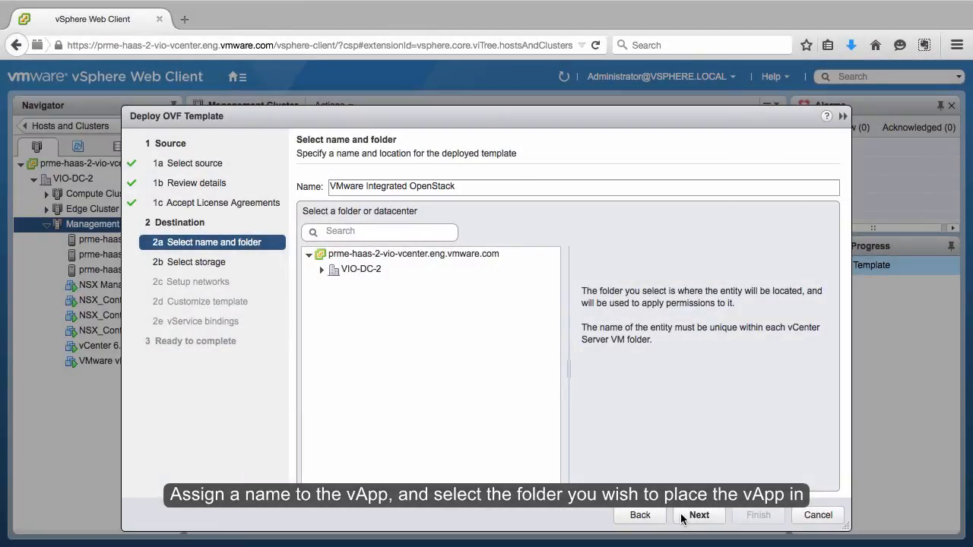
{"action": "left_click", "coordinate": [321, 268]}
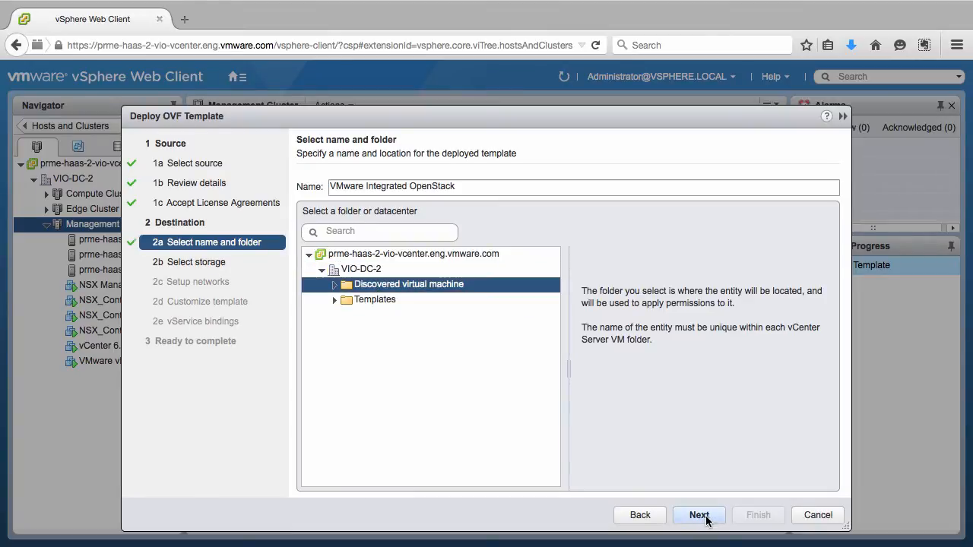
{"action": "left_click", "coordinate": [698, 515]}
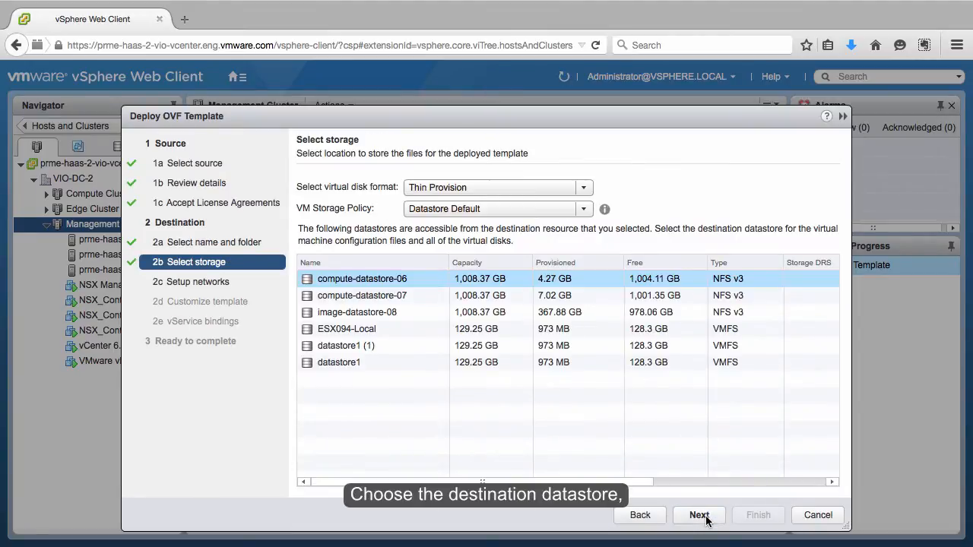
{"action": "left_click", "coordinate": [356, 312]}
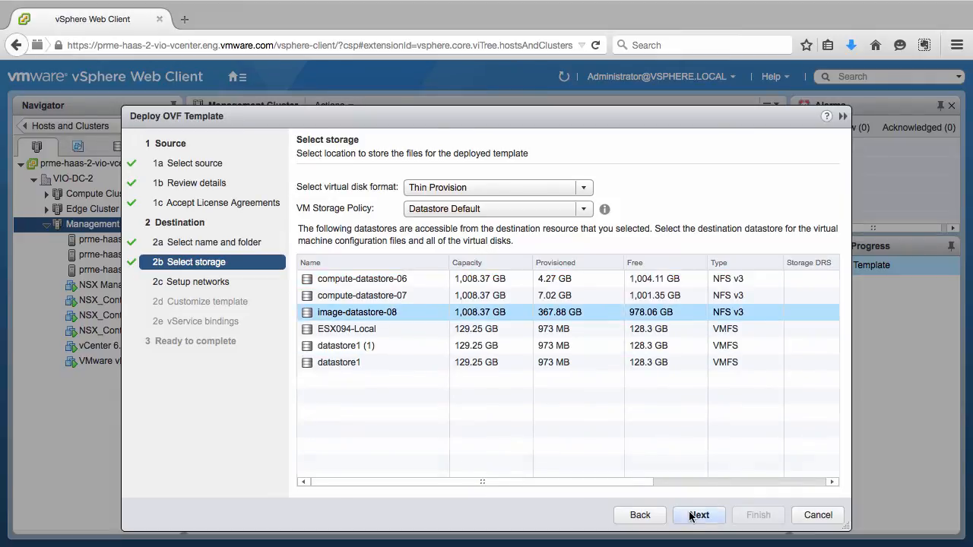
{"action": "left_click", "coordinate": [699, 514]}
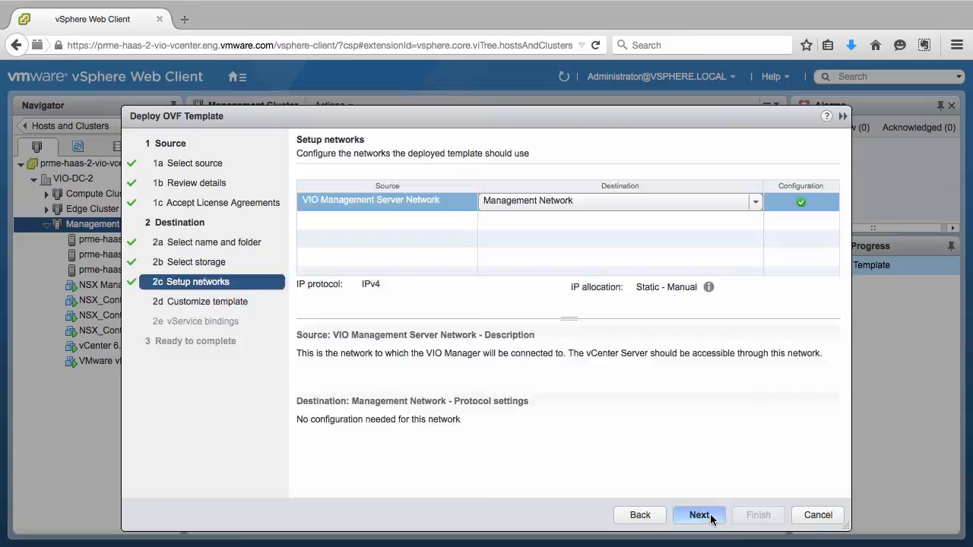
Enter domain prme-haas-2 and 10.x addresses for IP, DNS, NTP and syslog properties, then continue
{"action": "left_click", "coordinate": [698, 515]}
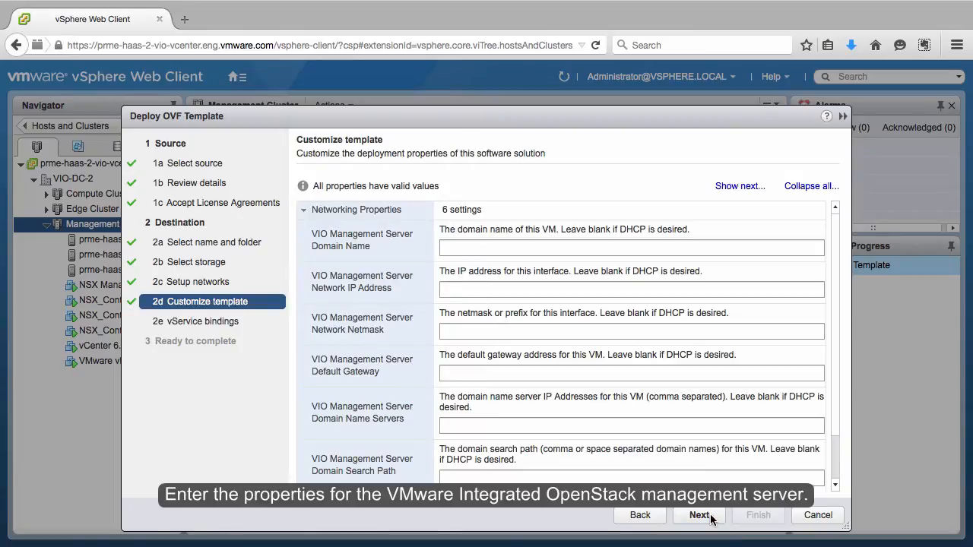
{"action": "type", "text": "prme-haas-2-vio.eng.vmware.com"}
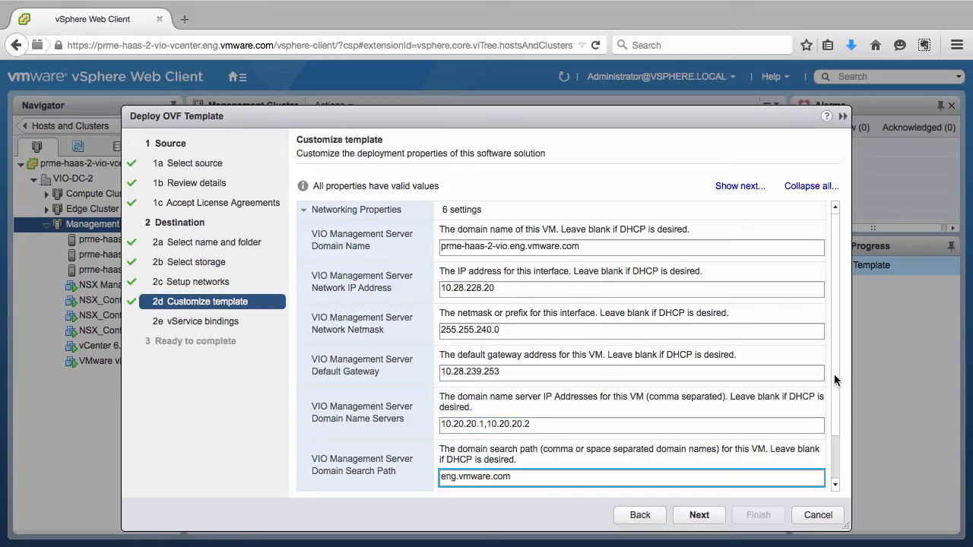
{"action": "scroll", "scroll_direction": "down", "scroll_amount": 3}
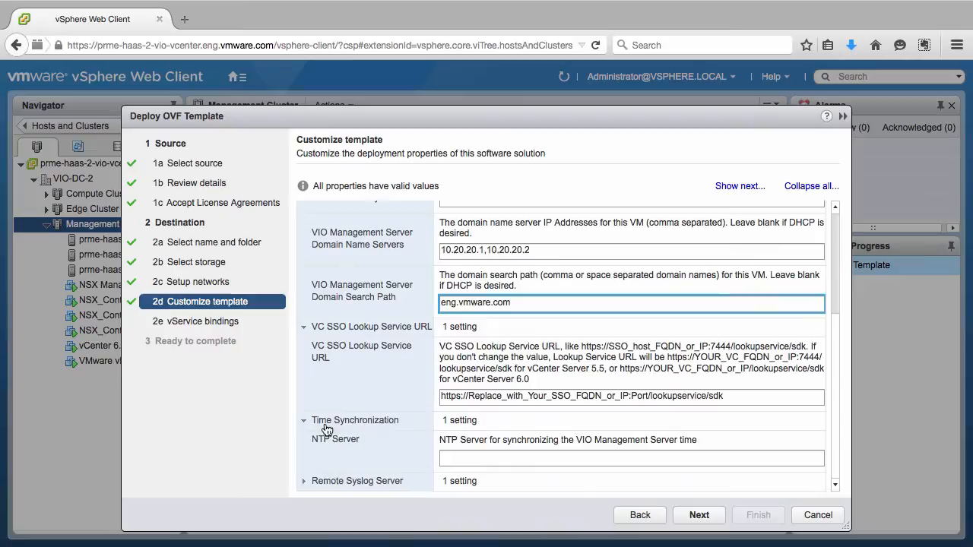
{"action": "scroll", "scroll_direction": "down", "scroll_amount": 3}
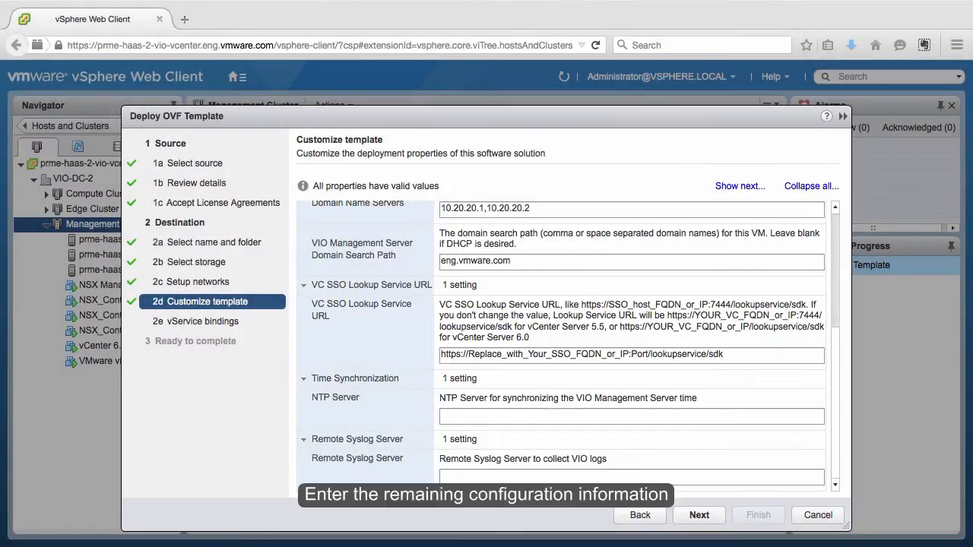
{"action": "type", "text": "10.28.227.3"}
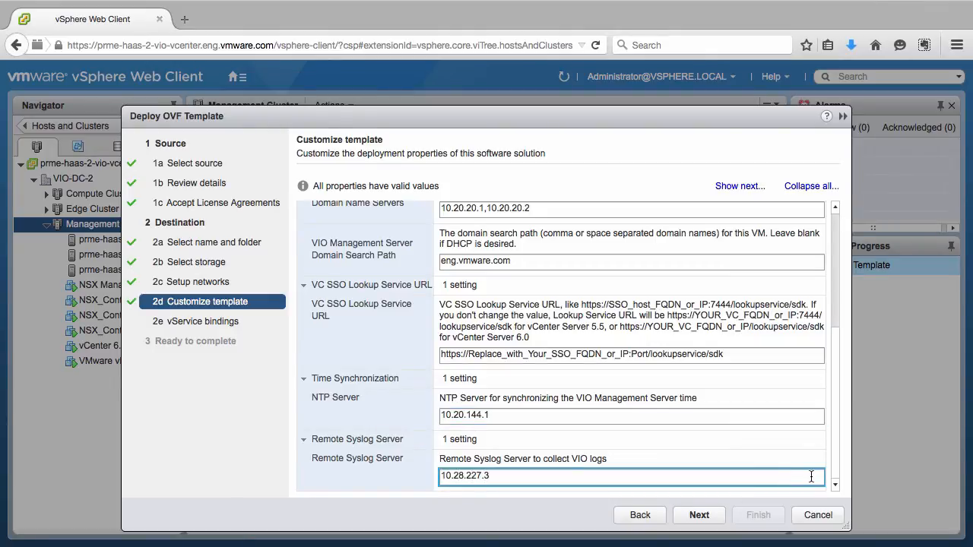
{"action": "left_click", "coordinate": [699, 515]}
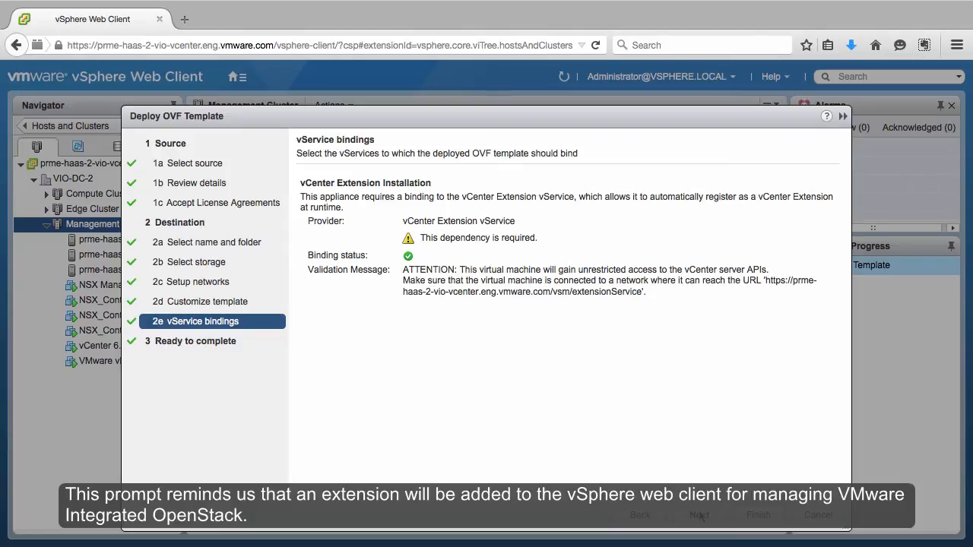
Pass vService bindings and finish the deployment with Power on after deployment kept checked
{"action": "left_click", "coordinate": [698, 514]}
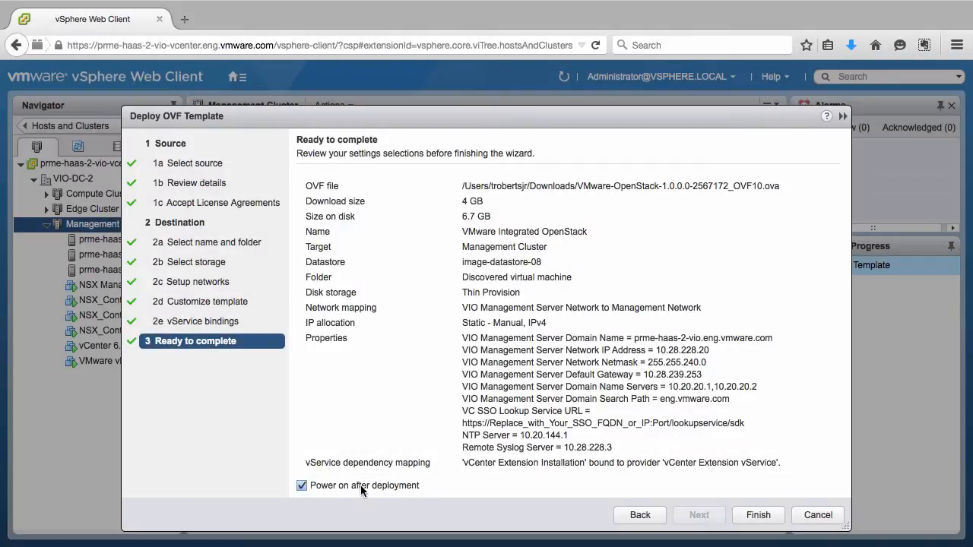
{"action": "left_click", "coordinate": [758, 515]}
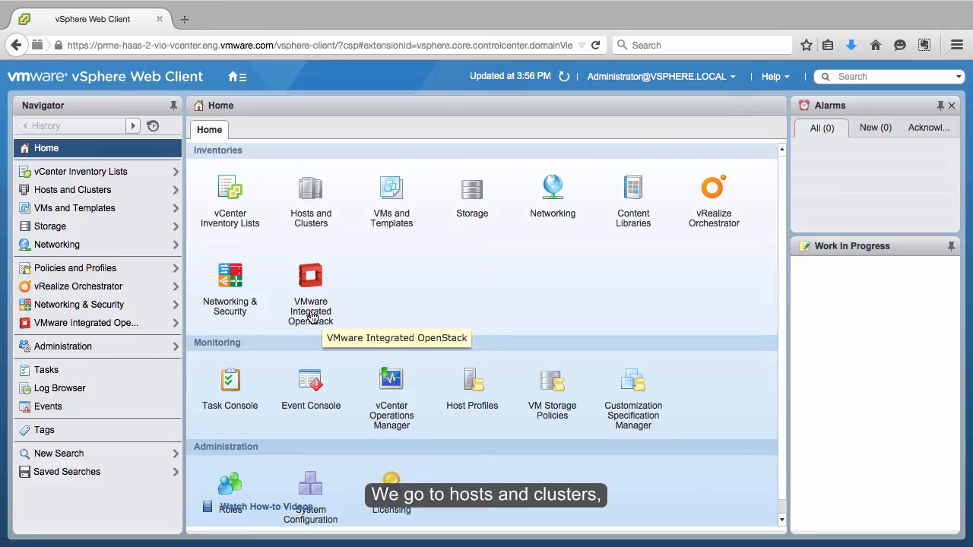
Expand the VMware Integrated OpenStack vApp, select management-server and launch its console
{"action": "left_click", "coordinate": [311, 198]}
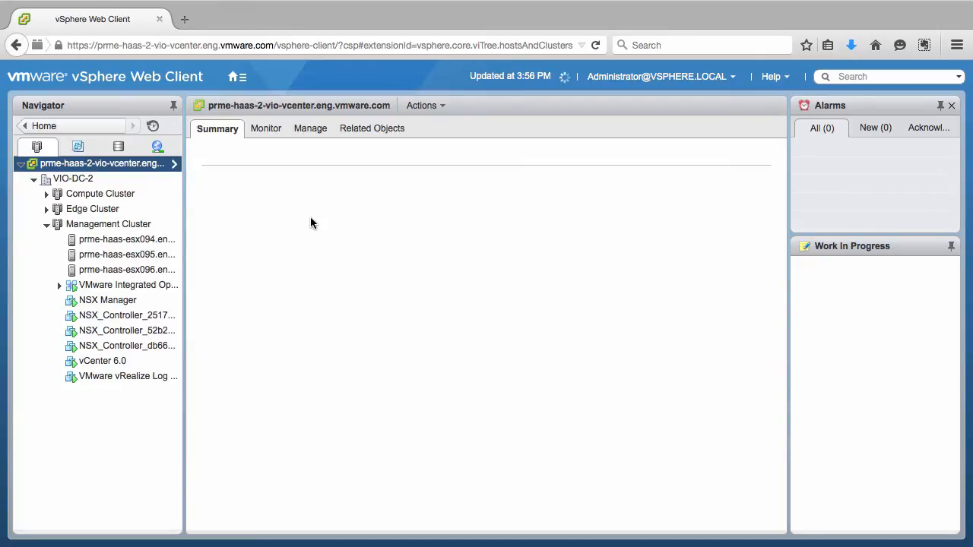
{"action": "left_click", "coordinate": [58, 285]}
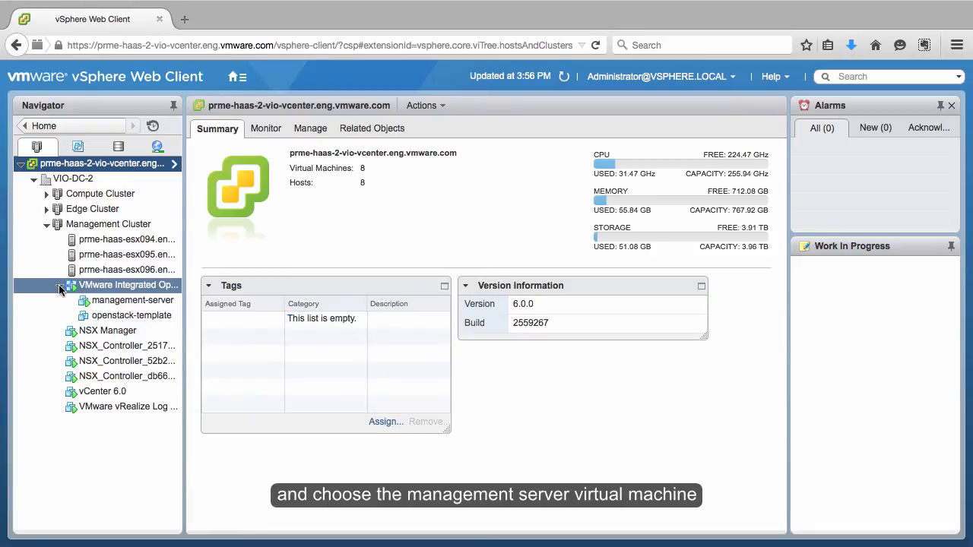
{"action": "left_click", "coordinate": [131, 300]}
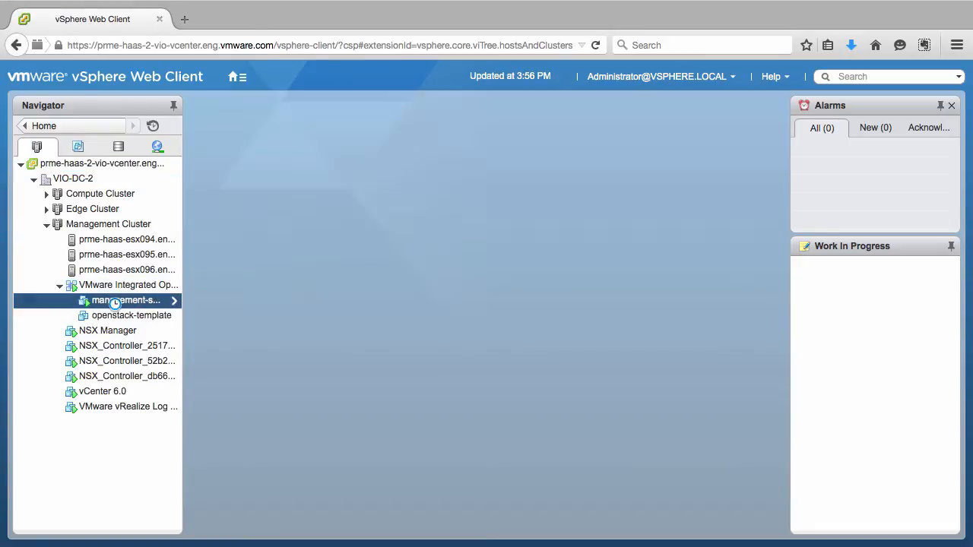
{"action": "left_click", "coordinate": [126, 300]}
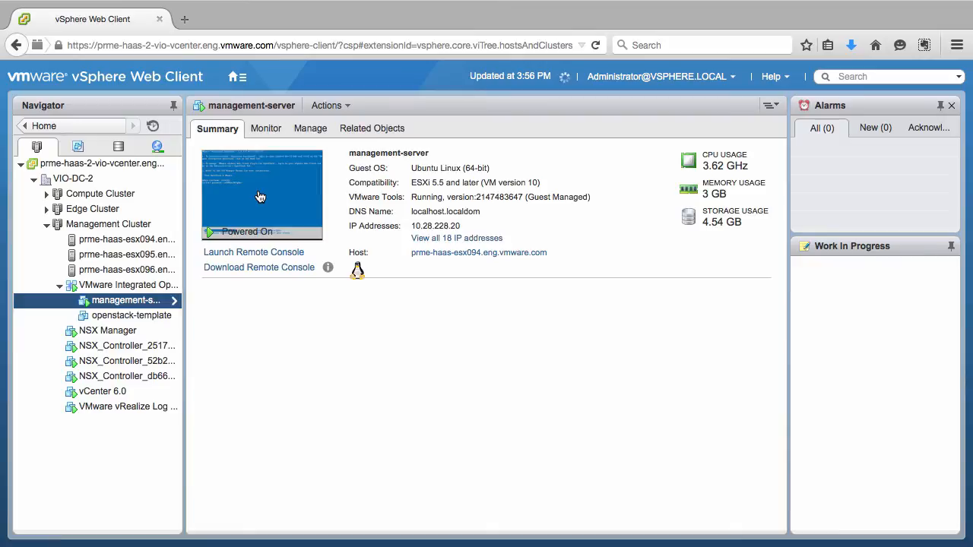
{"action": "left_click", "coordinate": [253, 251]}
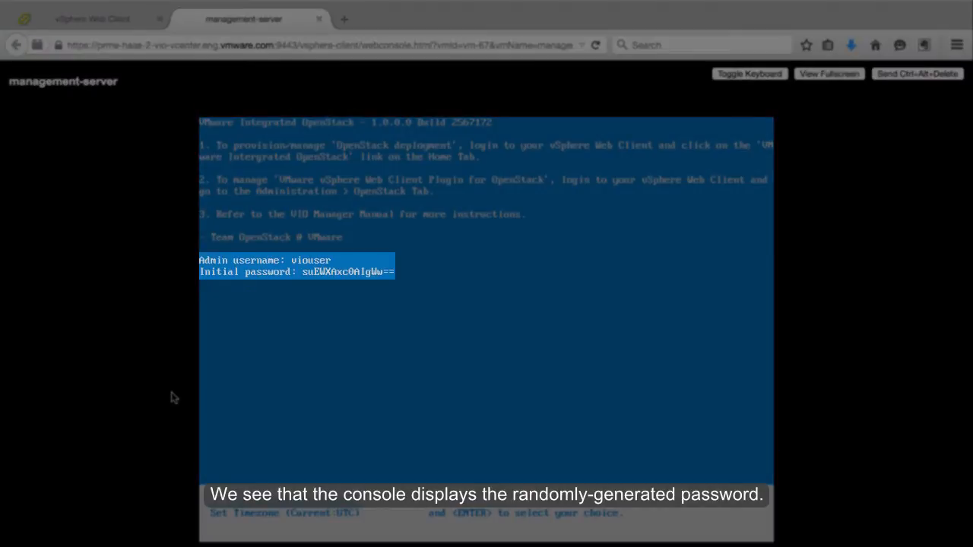